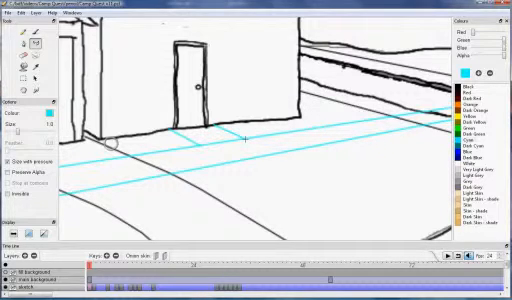
pyautogui.moveTo(230, 184)
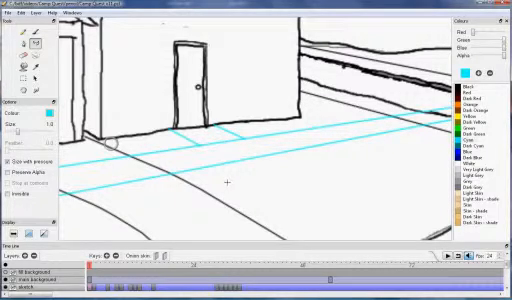